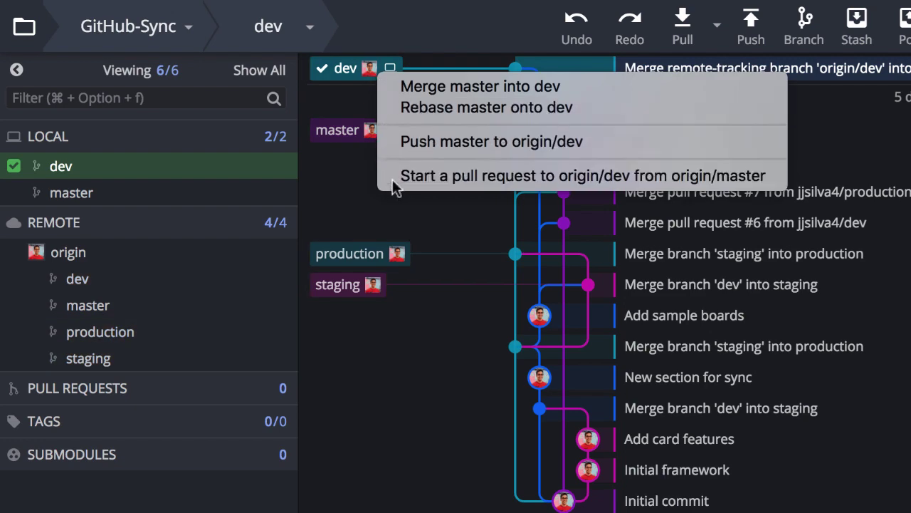
Draft a master-to-dev pull request, pick an assignee, and add the 'help wanted' label
{"action": "left_click", "coordinate": [583, 175]}
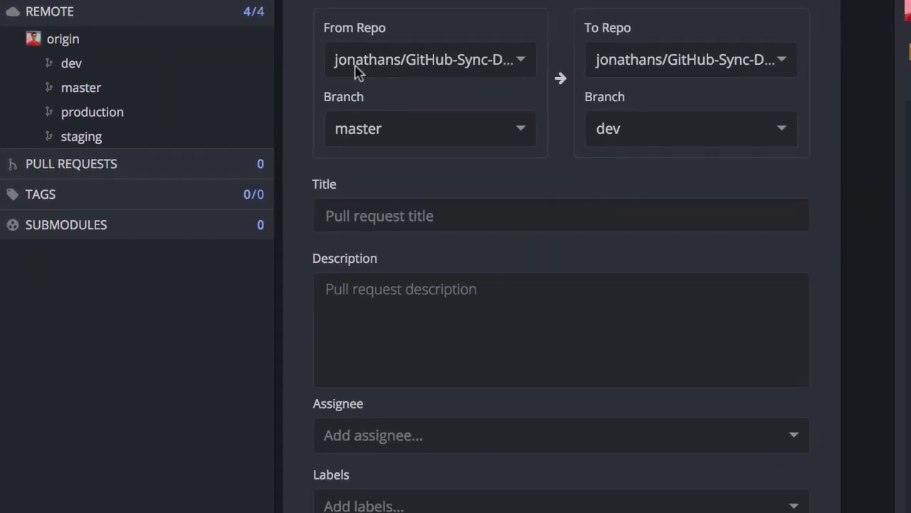
{"action": "left_click", "coordinate": [561, 435]}
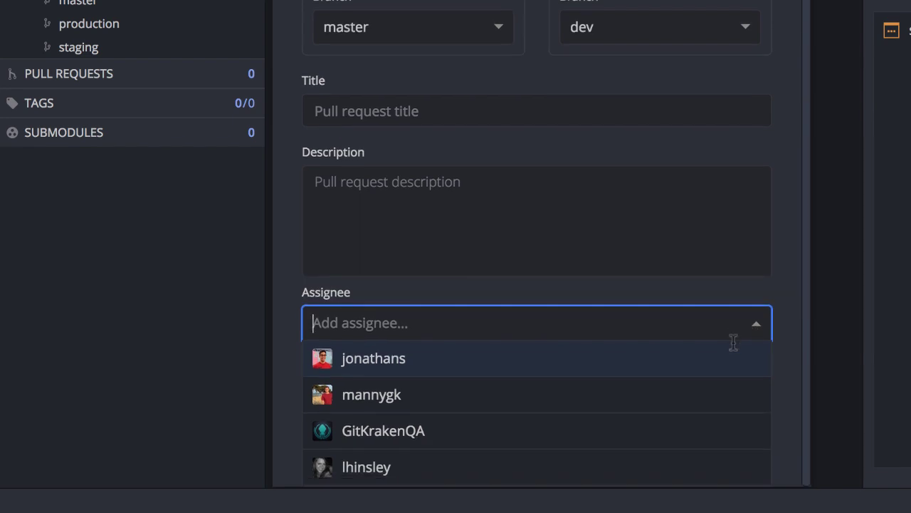
{"action": "left_click", "coordinate": [371, 394]}
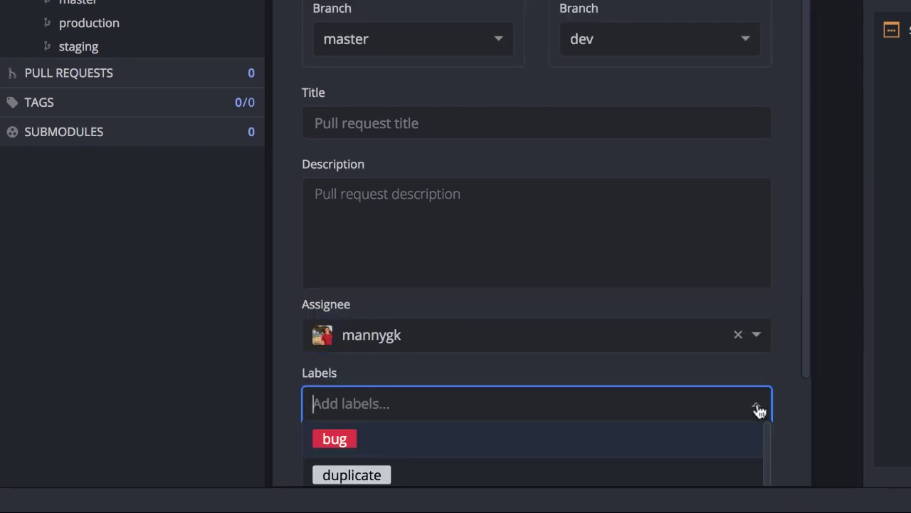
{"action": "scroll", "scroll_direction": "down", "scroll_amount": 3}
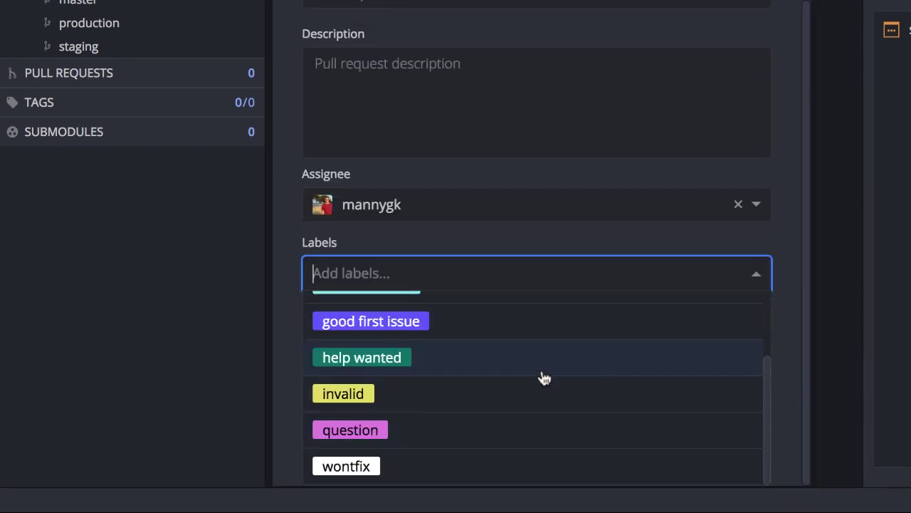
{"action": "left_click", "coordinate": [361, 356]}
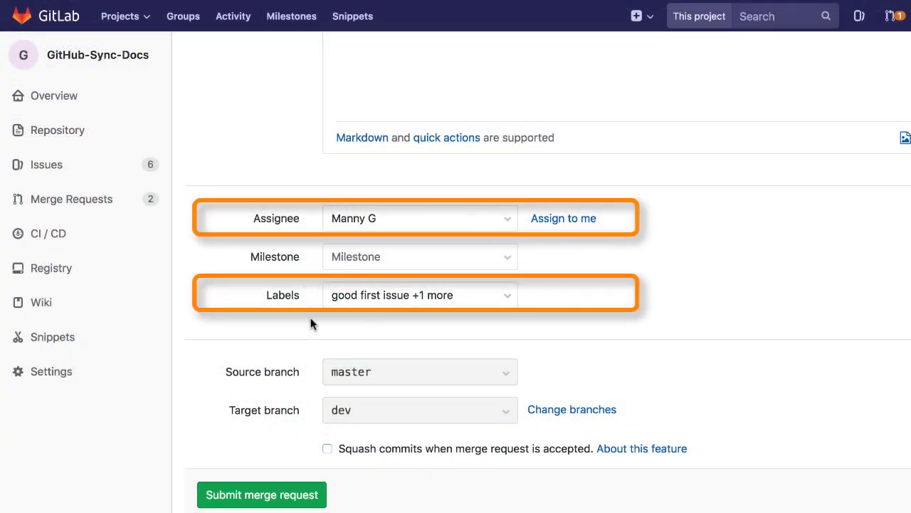
{"action": "mouse_move", "coordinate": [315, 302]}
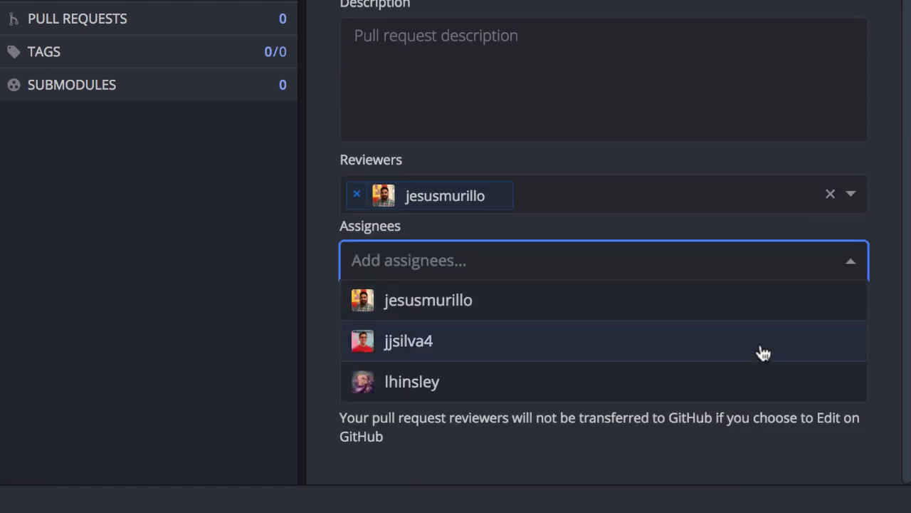
Assign the GitHub pull request to a teammate
{"action": "left_click", "coordinate": [412, 381]}
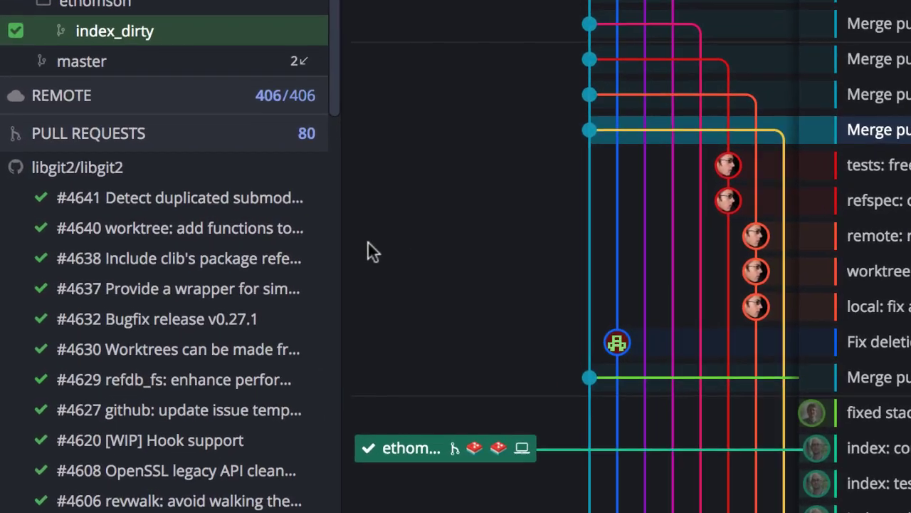
{"action": "left_click", "coordinate": [179, 227]}
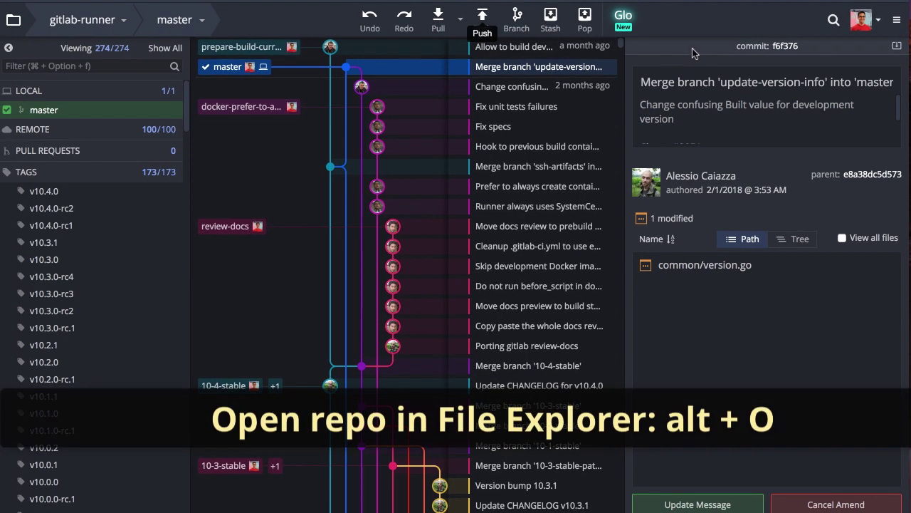
Use the Alt+O shortcut to show the gitlab-runner repository in the file manager
{"action": "key", "text": "alt+o"}
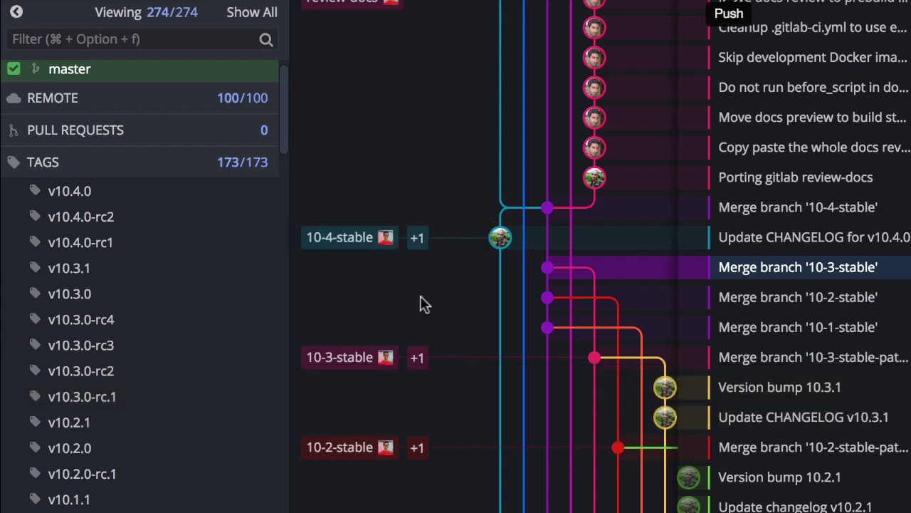
{"action": "right_click", "coordinate": [70, 190]}
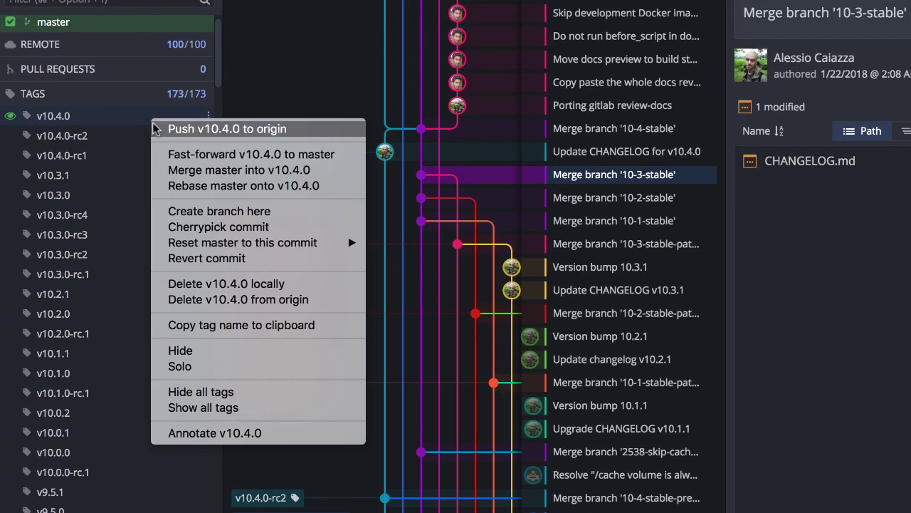
{"action": "mouse_move", "coordinate": [278, 391]}
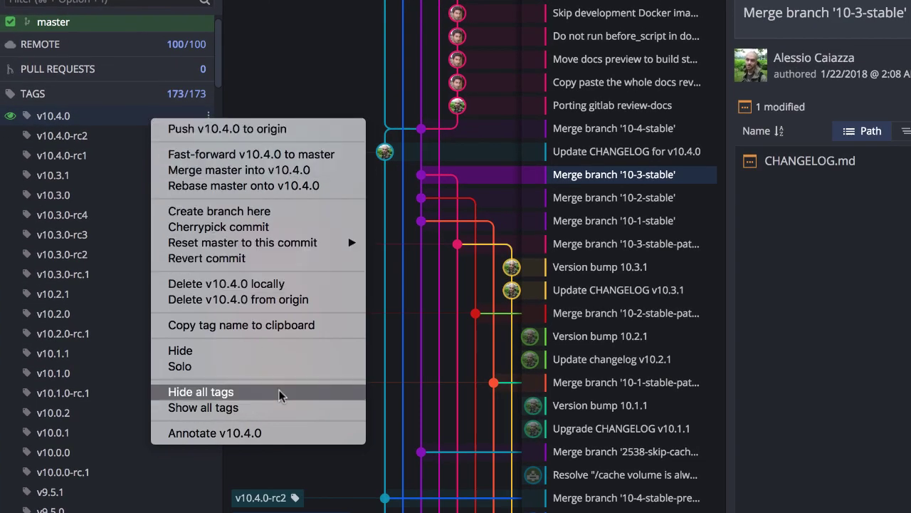
{"action": "left_click", "coordinate": [200, 391]}
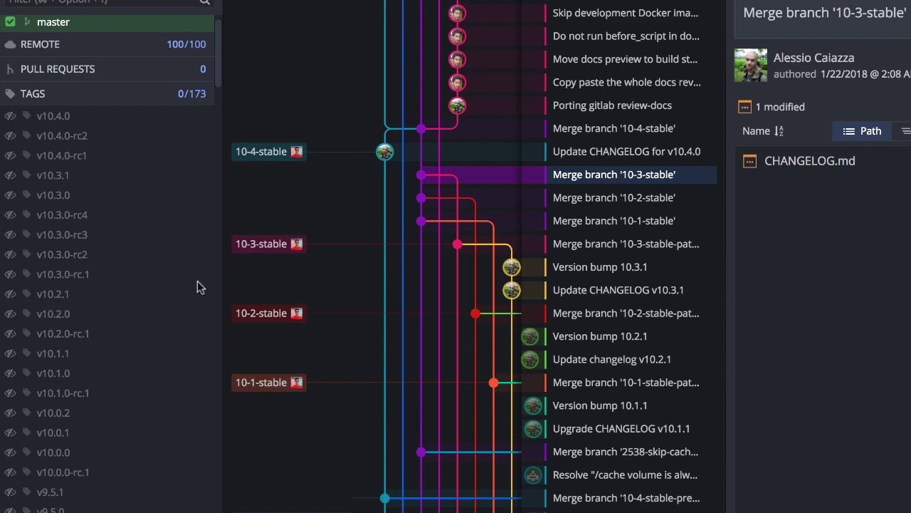
{"action": "right_click", "coordinate": [61, 234]}
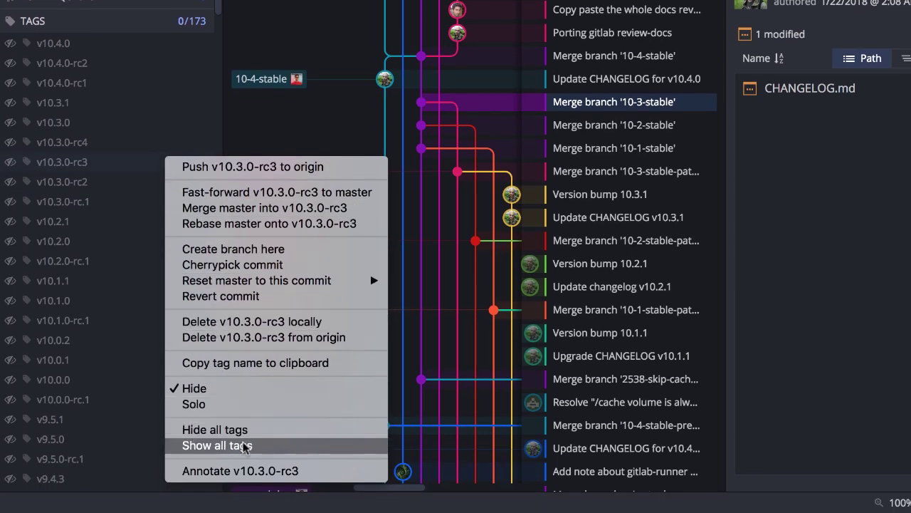
{"action": "left_click", "coordinate": [217, 445]}
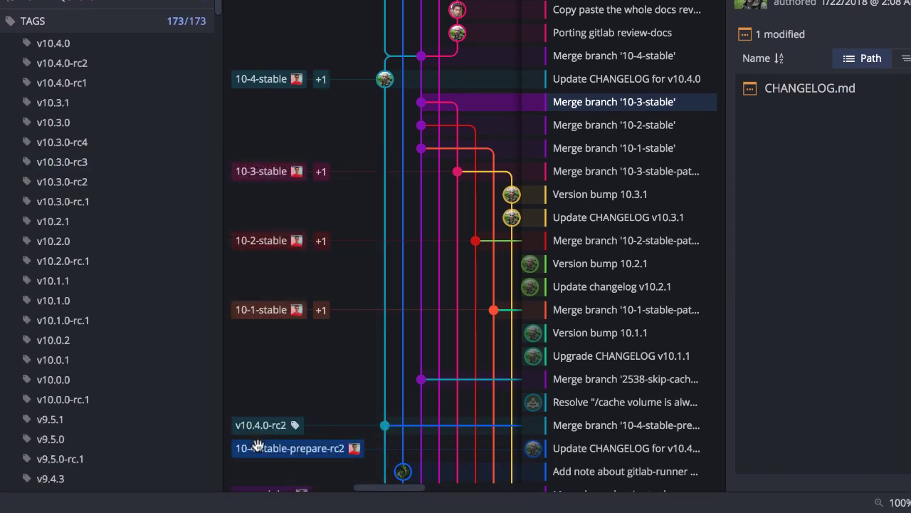